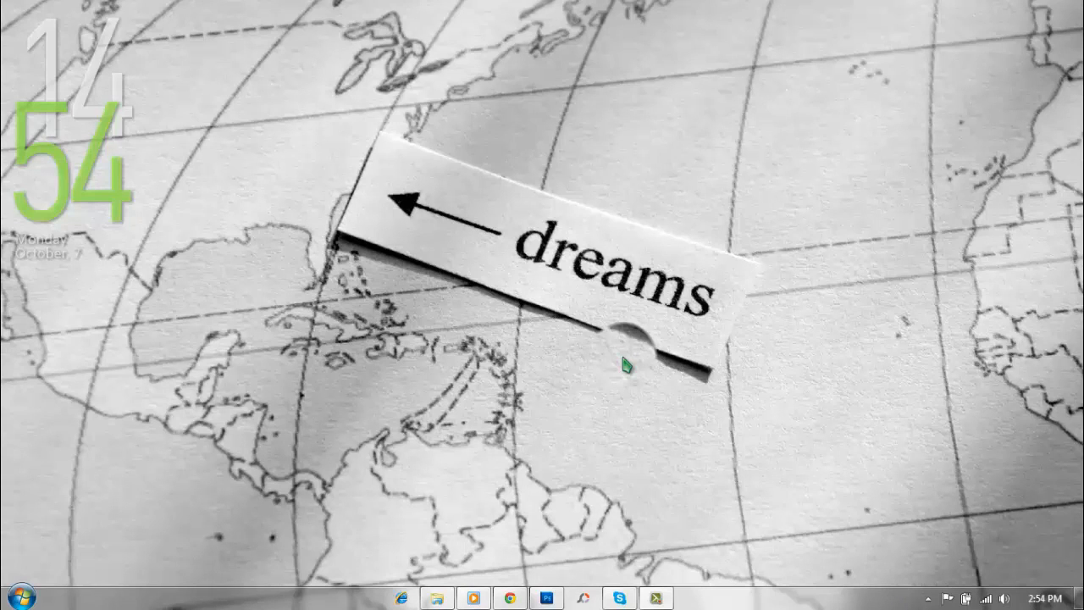
mouse_move(193, 66)
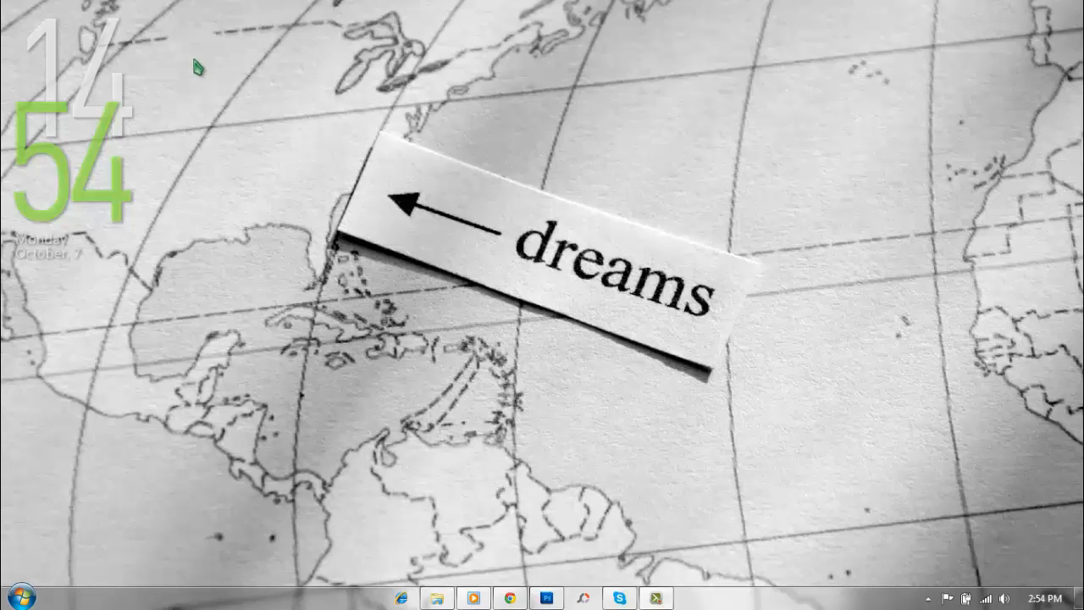
Mark a custom Camtasia capture region over most of the desktop and start recording
click(511, 597)
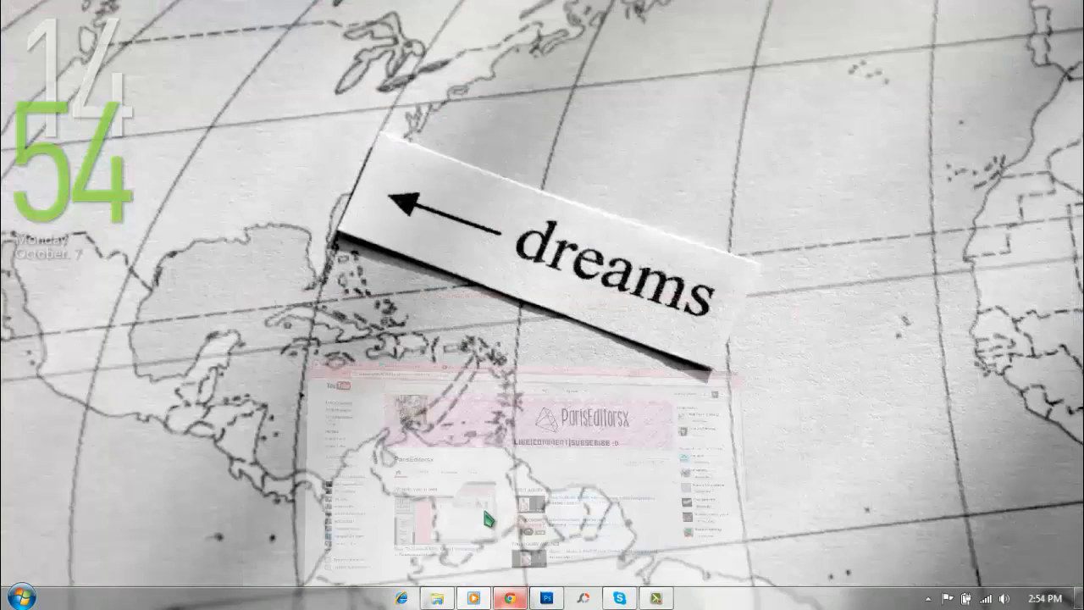
drag(204, 69, 1006, 493)
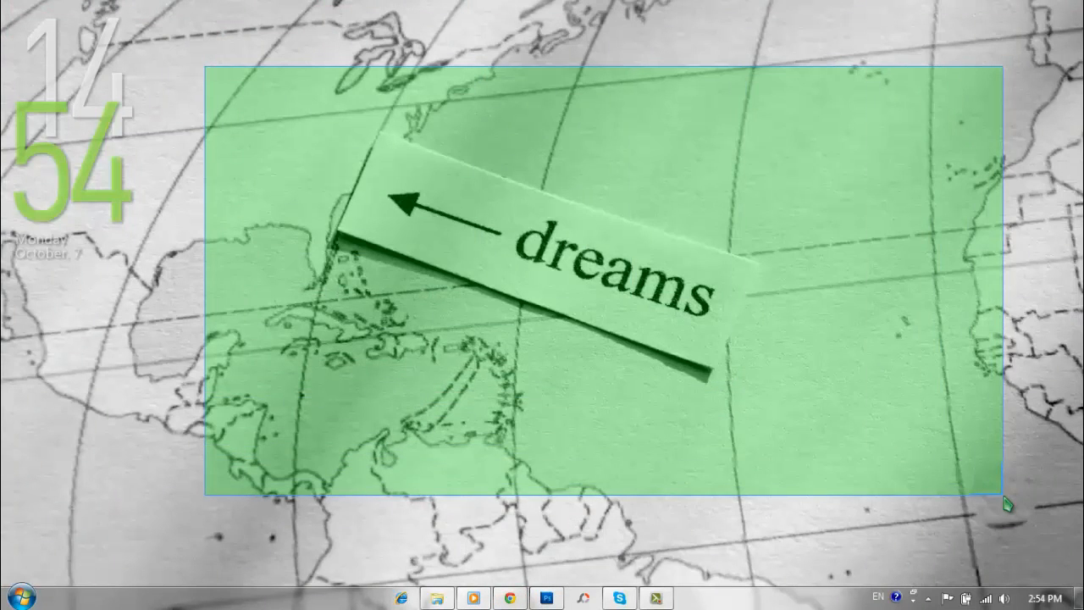
click(655, 597)
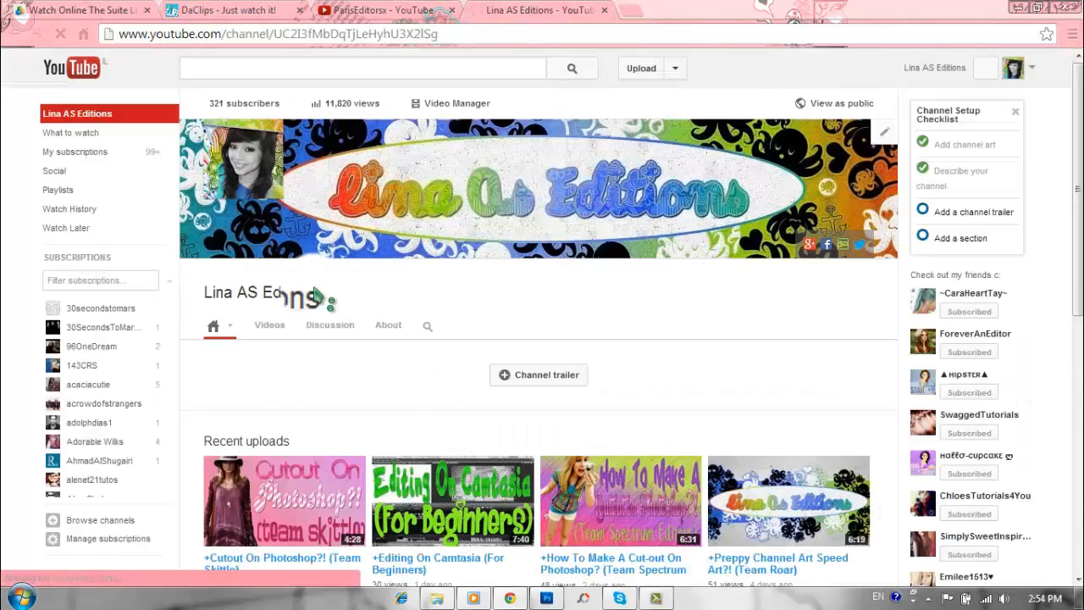
Browse the channel's uploaded videos list
click(269, 325)
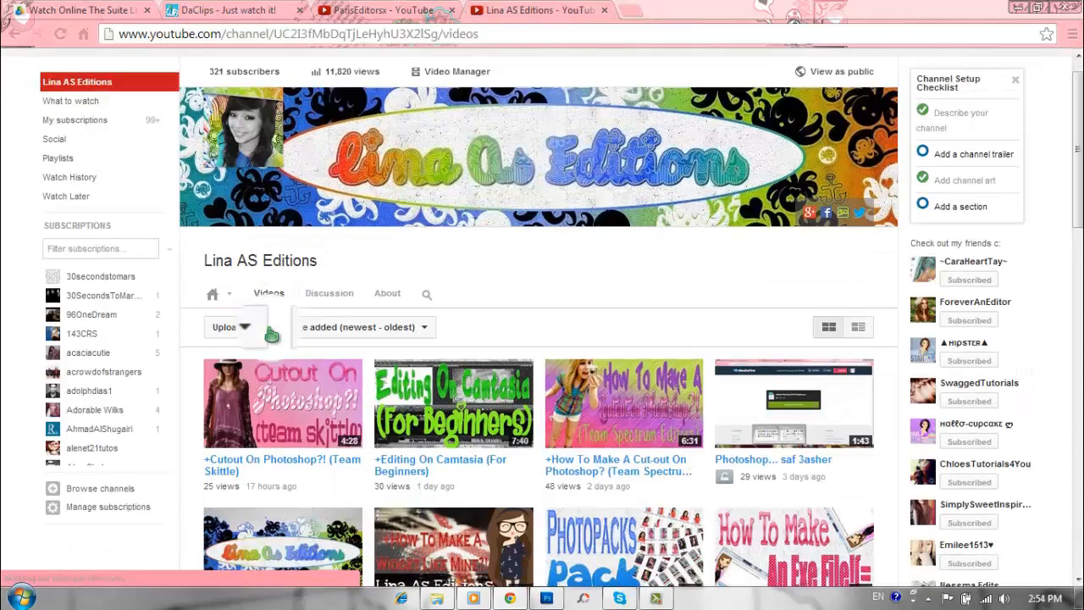
scroll(down, 3)
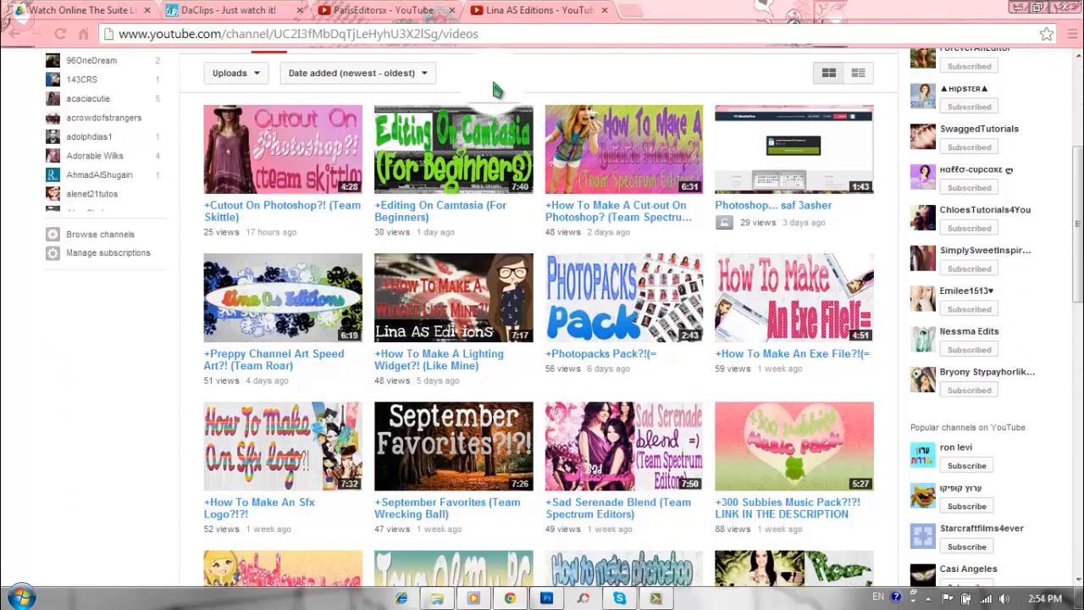
click(655, 598)
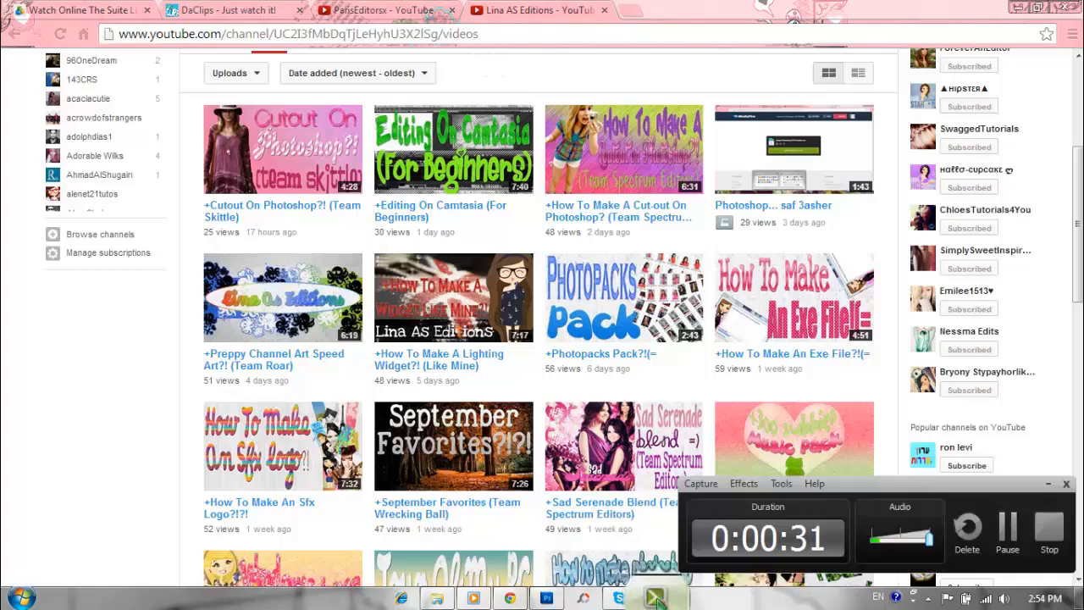
Open the InfiniteLyts site in a new tab, then minimise Chrome
click(641, 14)
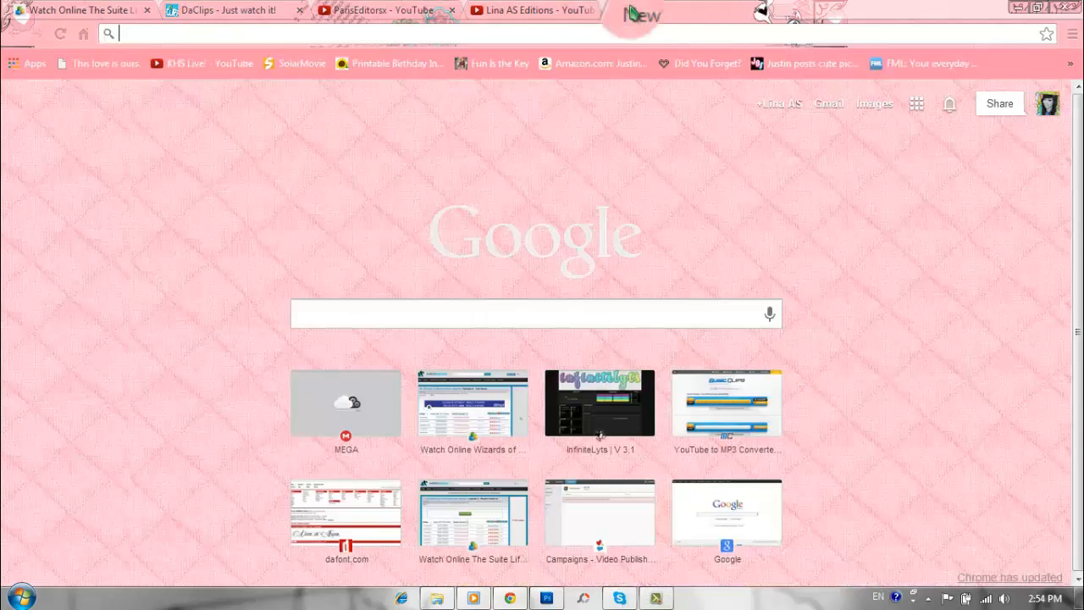
click(600, 402)
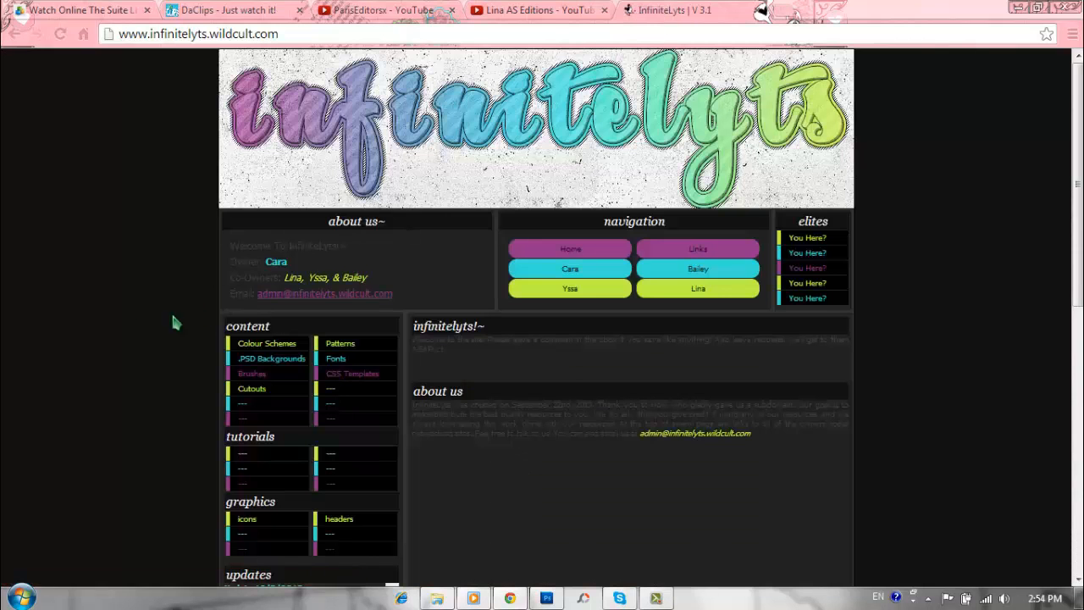
mouse_move(57, 225)
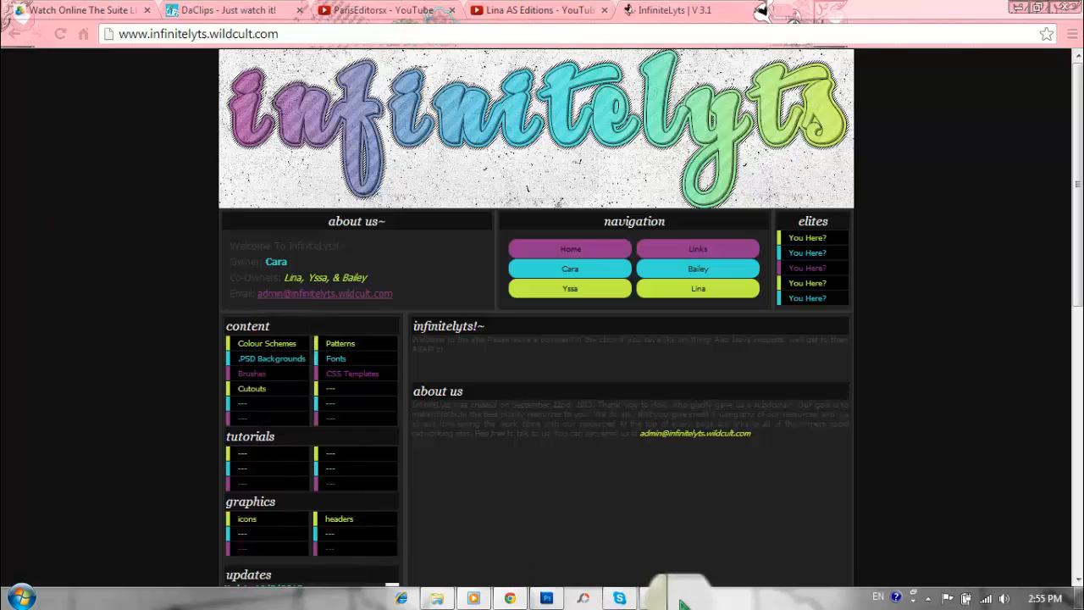
click(655, 598)
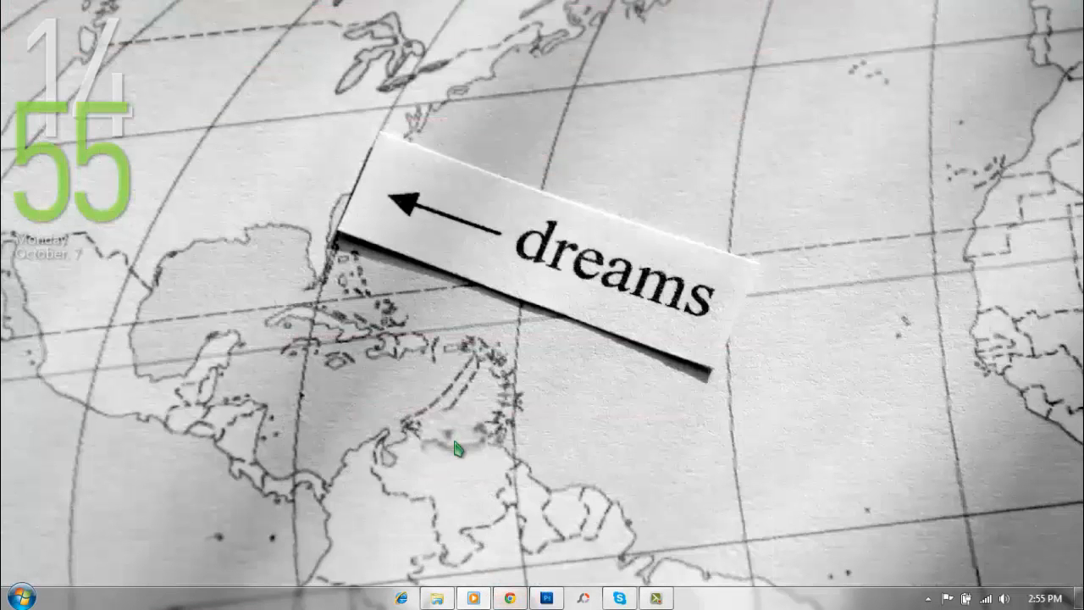
Launch Photoshop and open kAnjS0m.png from the Downloads folder
click(547, 597)
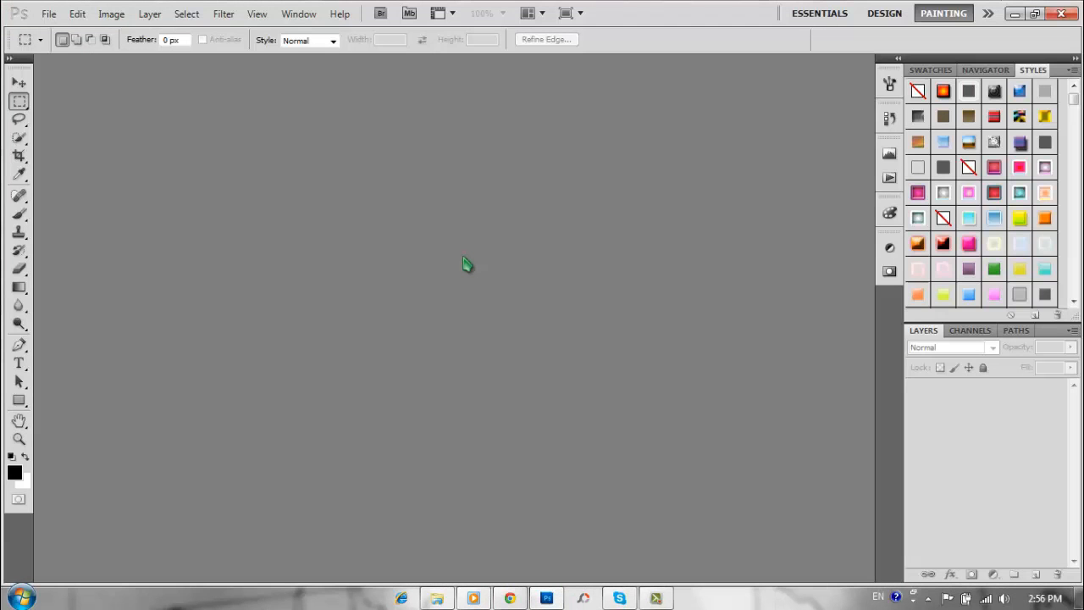
mouse_move(160, 198)
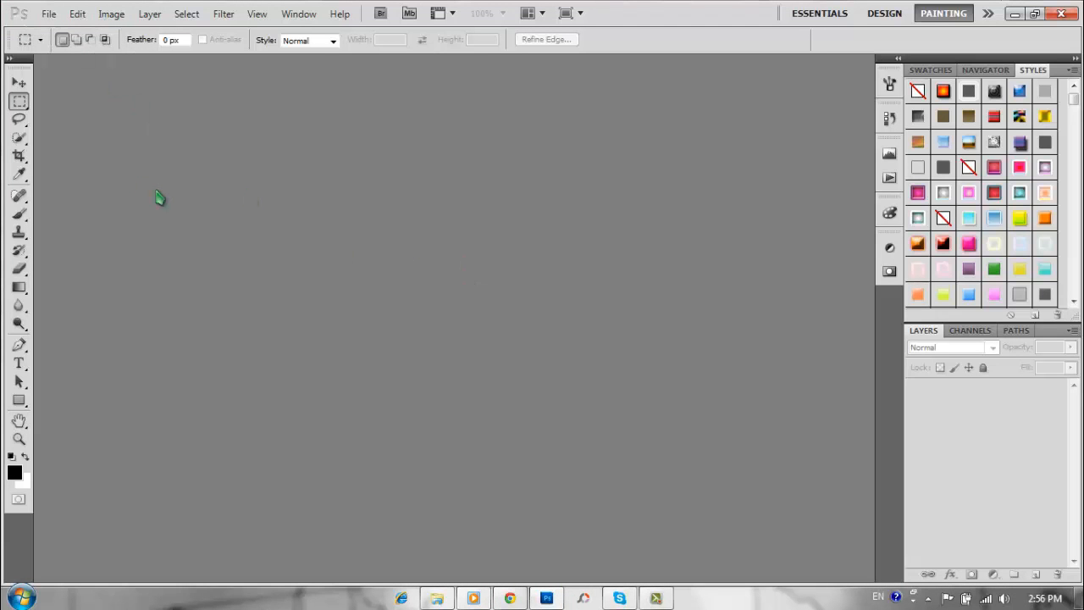
click(49, 13)
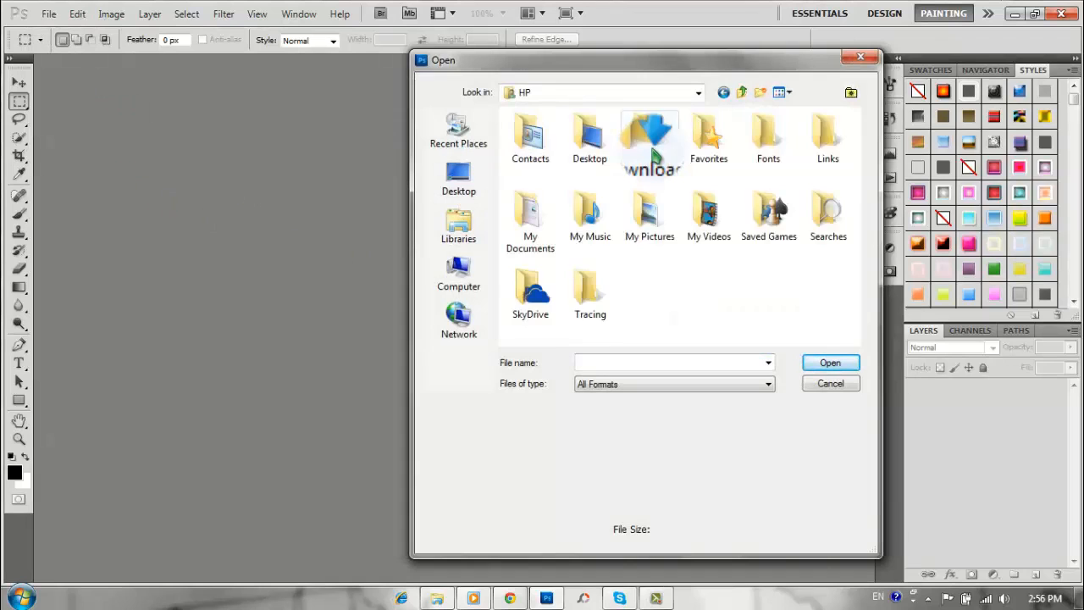
double_click(650, 140)
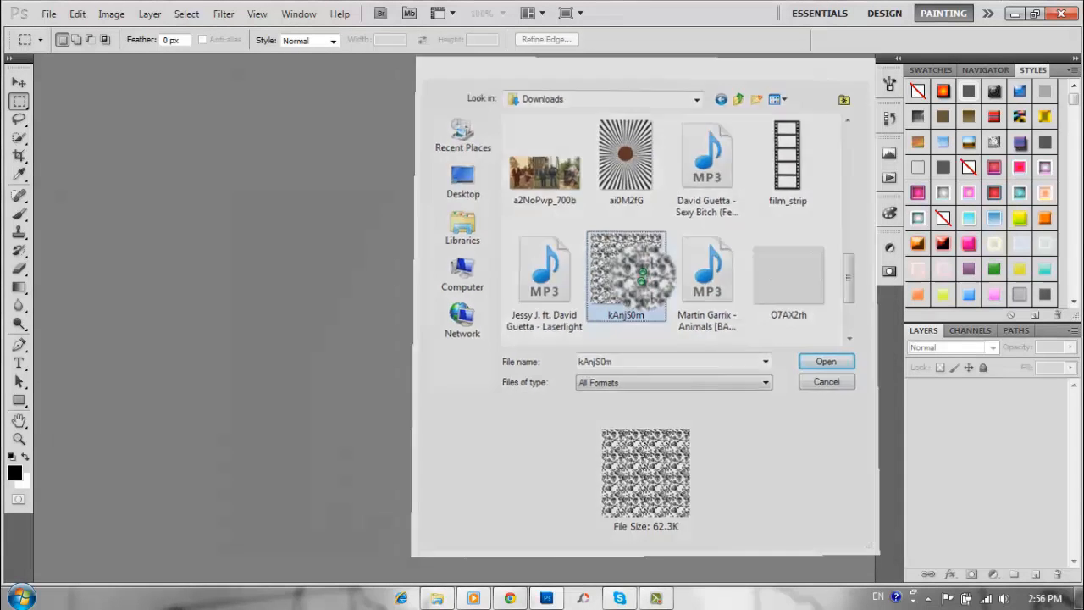
click(826, 362)
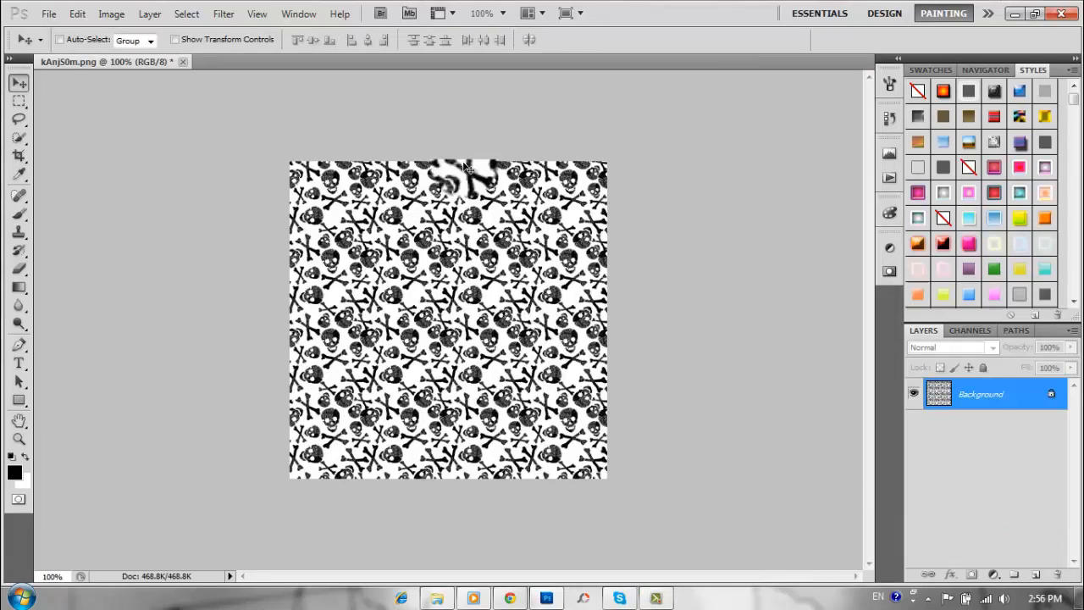
Define the skull image as a pattern with its default name
click(77, 14)
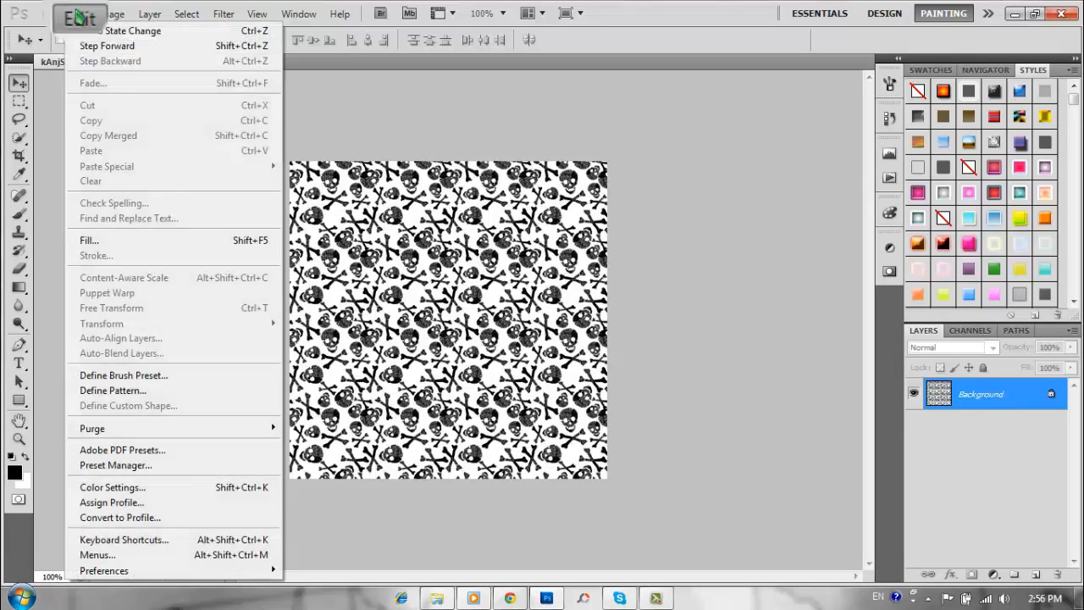
click(113, 391)
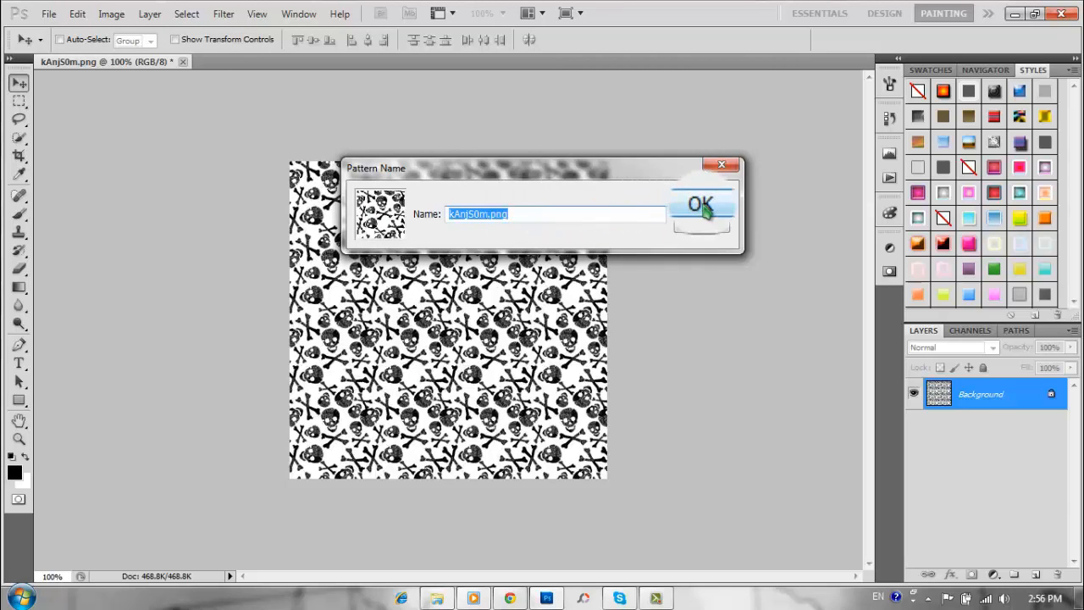
click(701, 205)
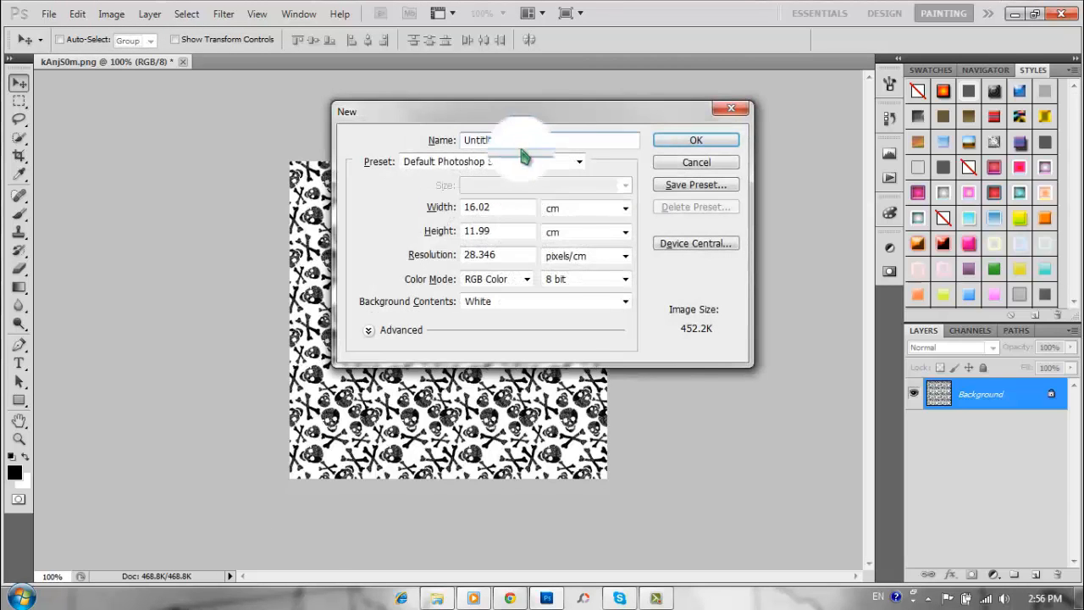
Give the layer a rainbow preset Gradient Overlay
click(695, 140)
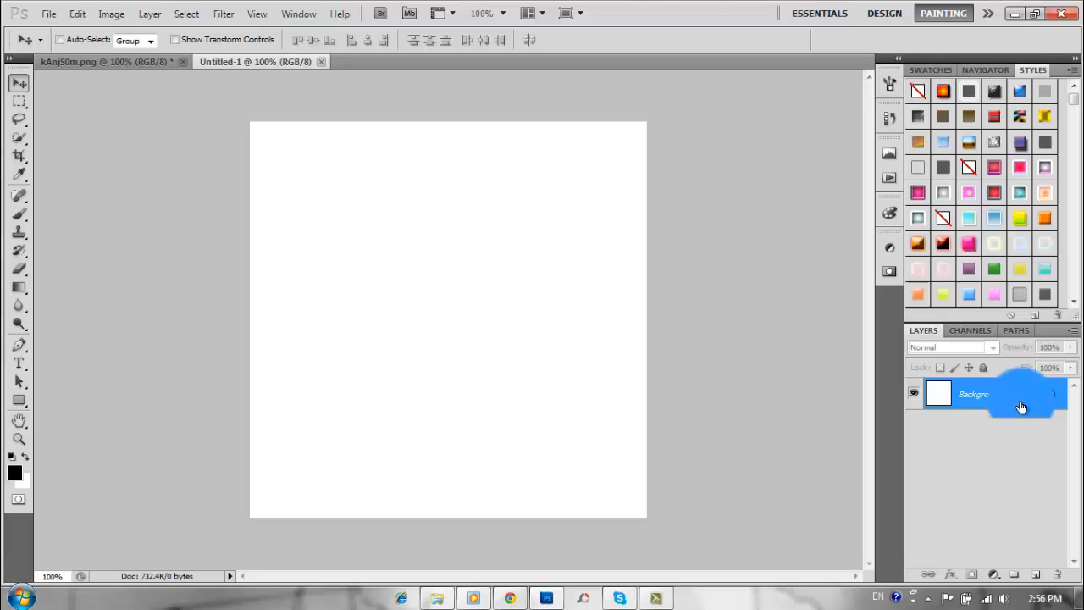
double_click(974, 394)
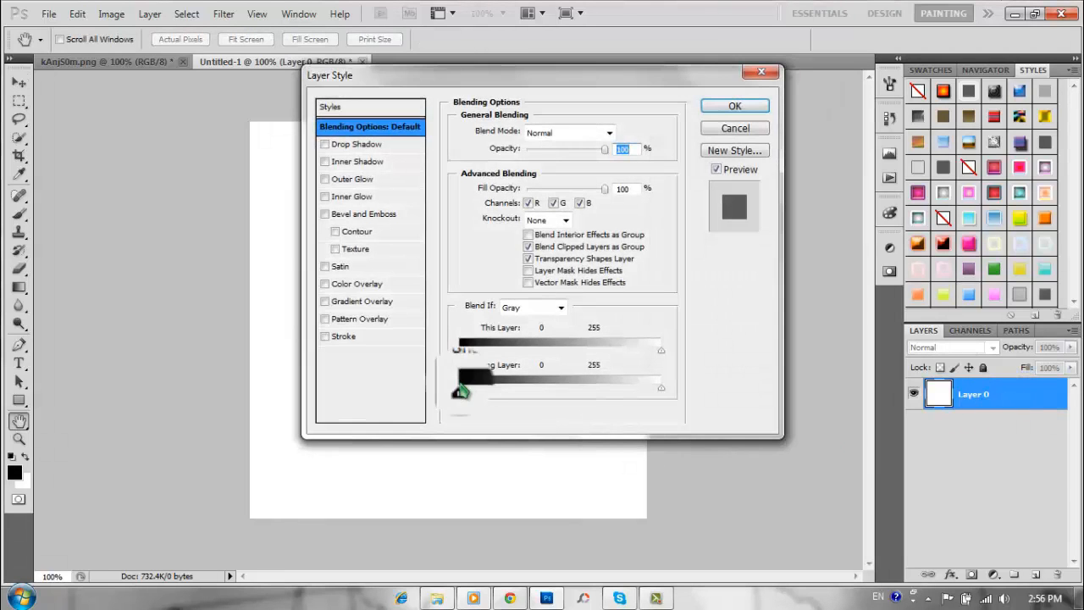
click(347, 300)
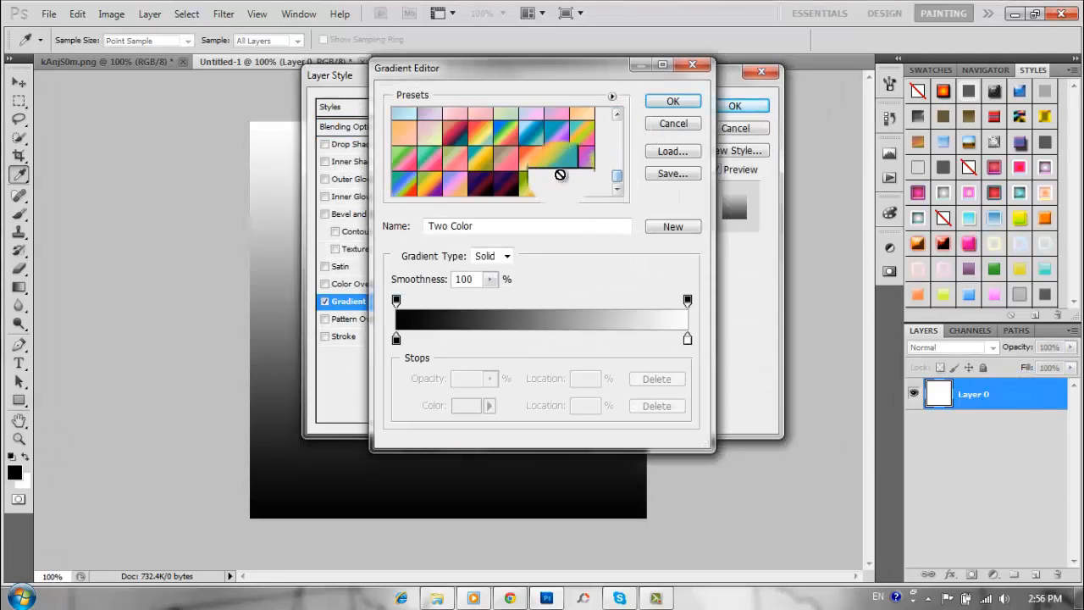
click(672, 101)
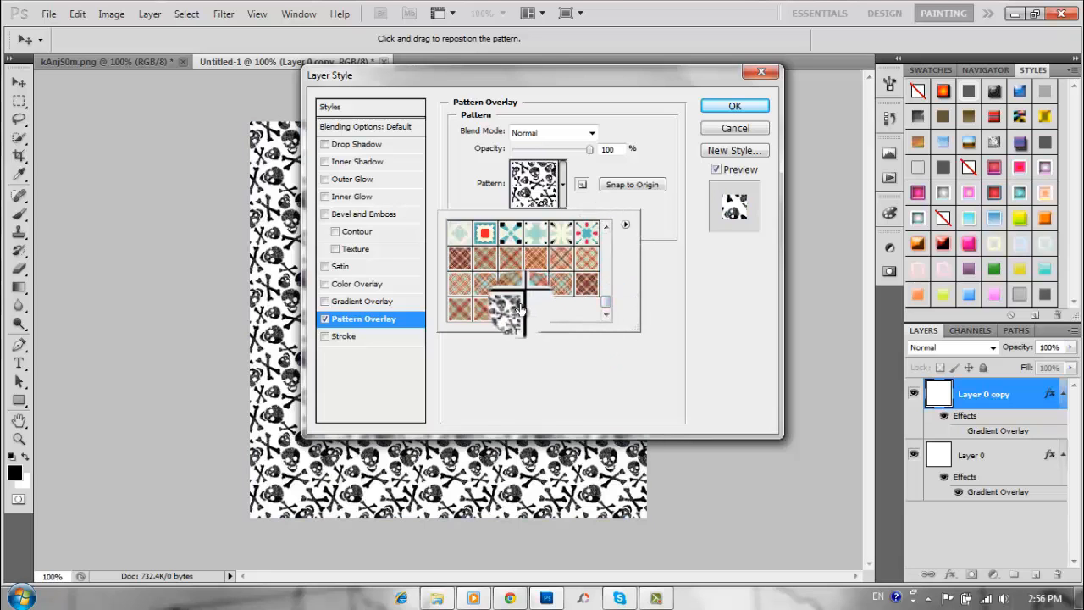
Overlay the skull pattern in Soft Light at about 60% opacity, then merge layers
click(735, 105)
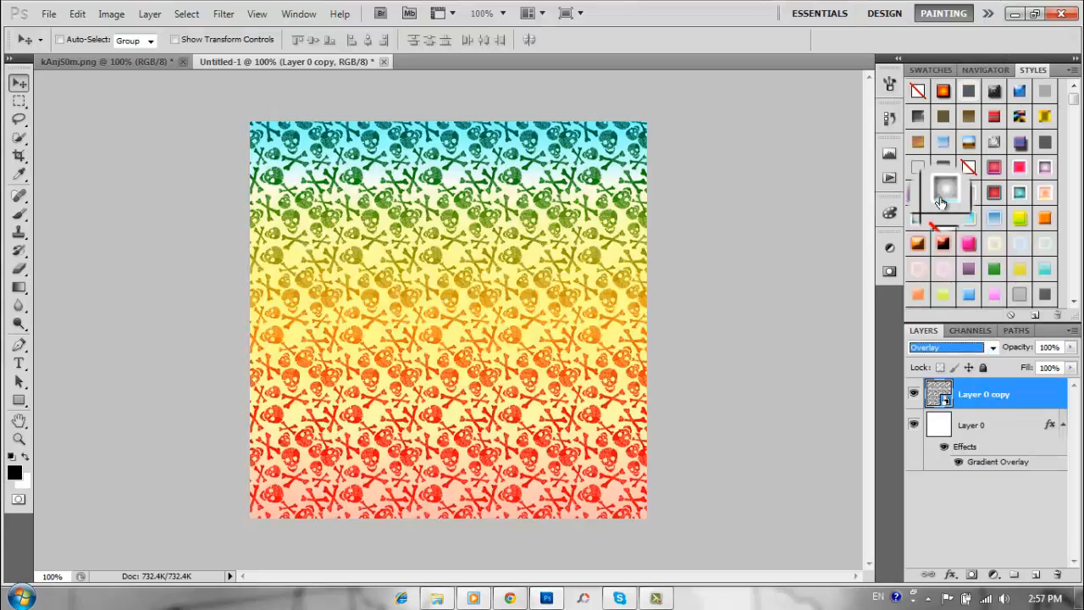
click(949, 347)
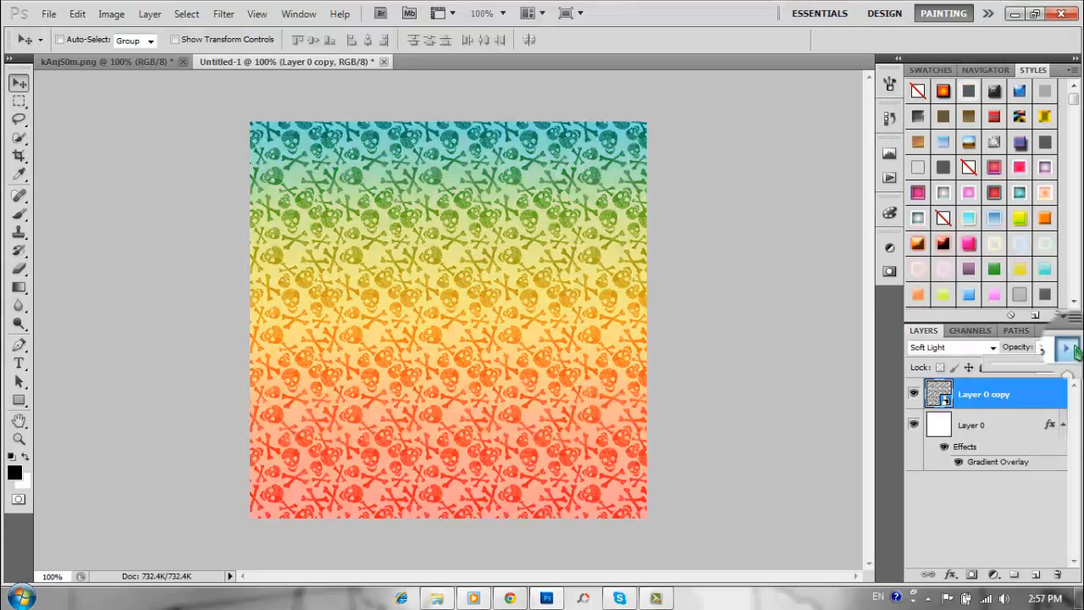
drag(1067, 364, 1038, 364)
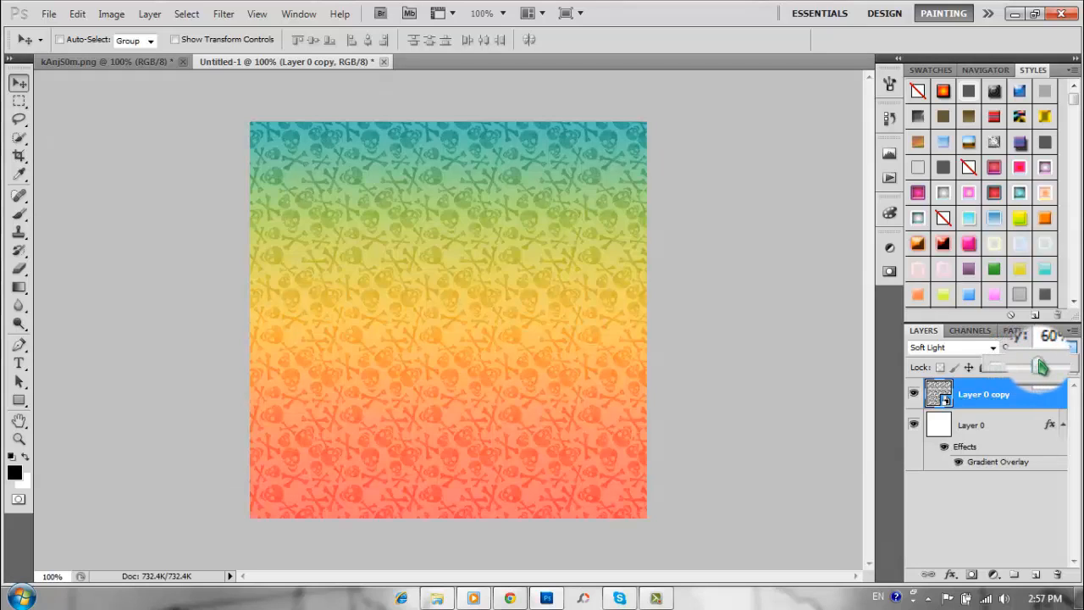
click(973, 424)
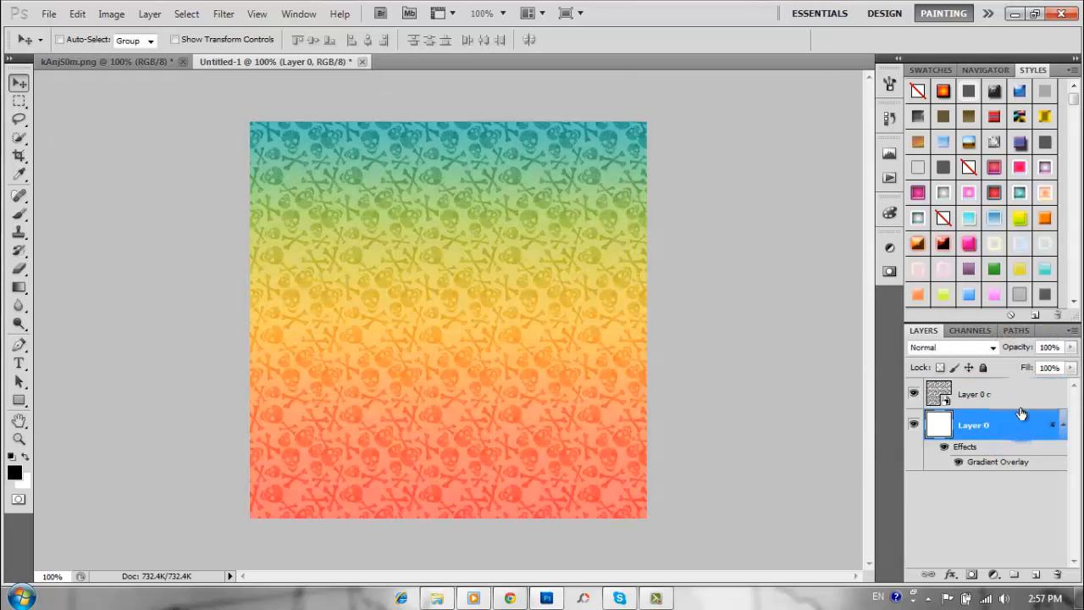
right_click(974, 425)
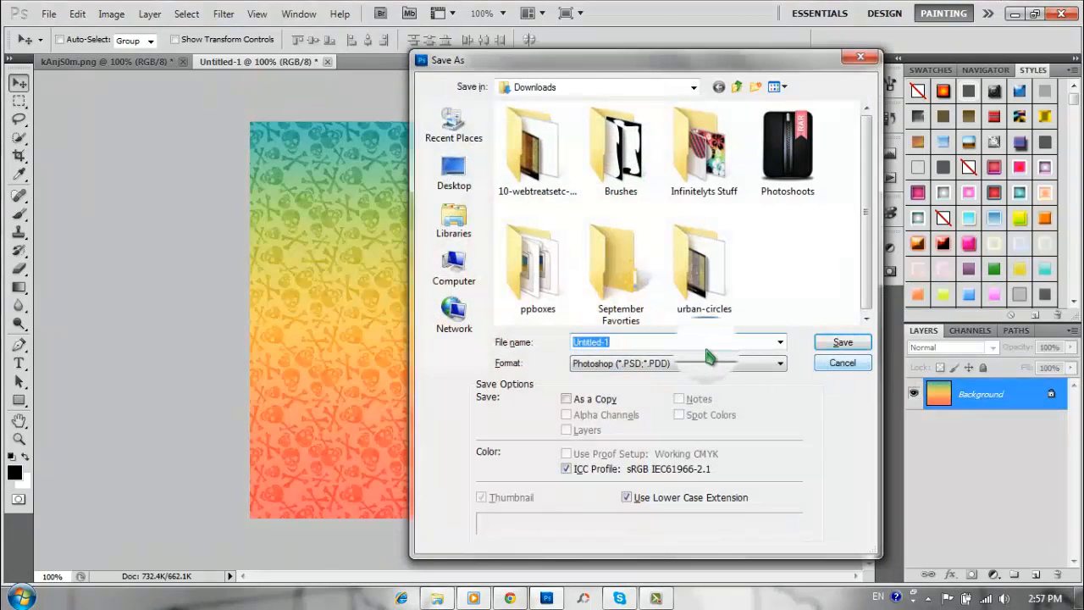
Save the image as Texture.png in the Infinitelyts Stuff folder and return to Photoshop
text(Texture)
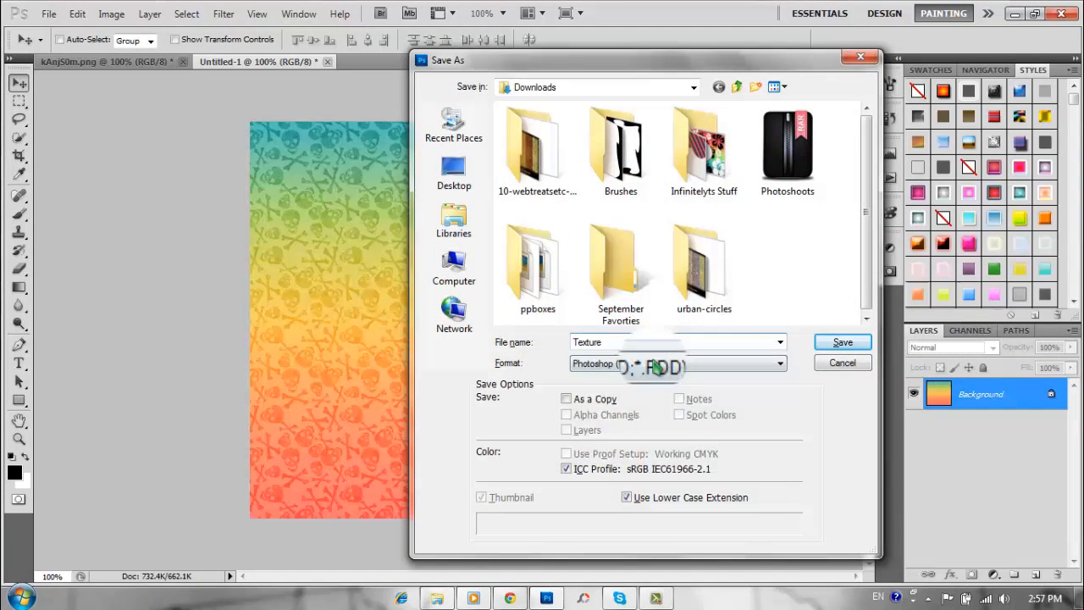
click(675, 364)
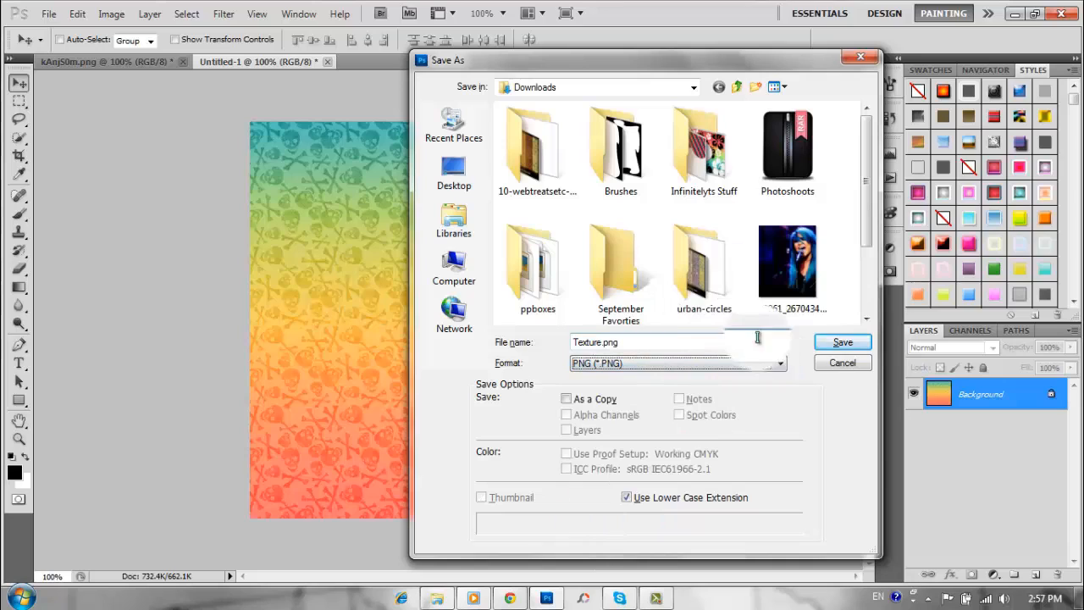
double_click(704, 152)
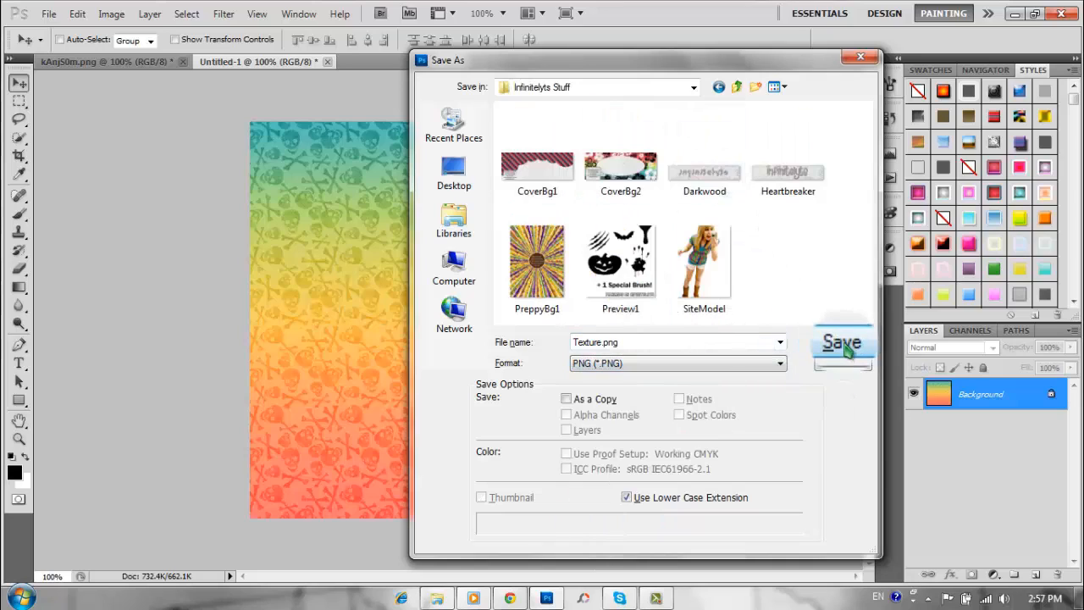
click(841, 342)
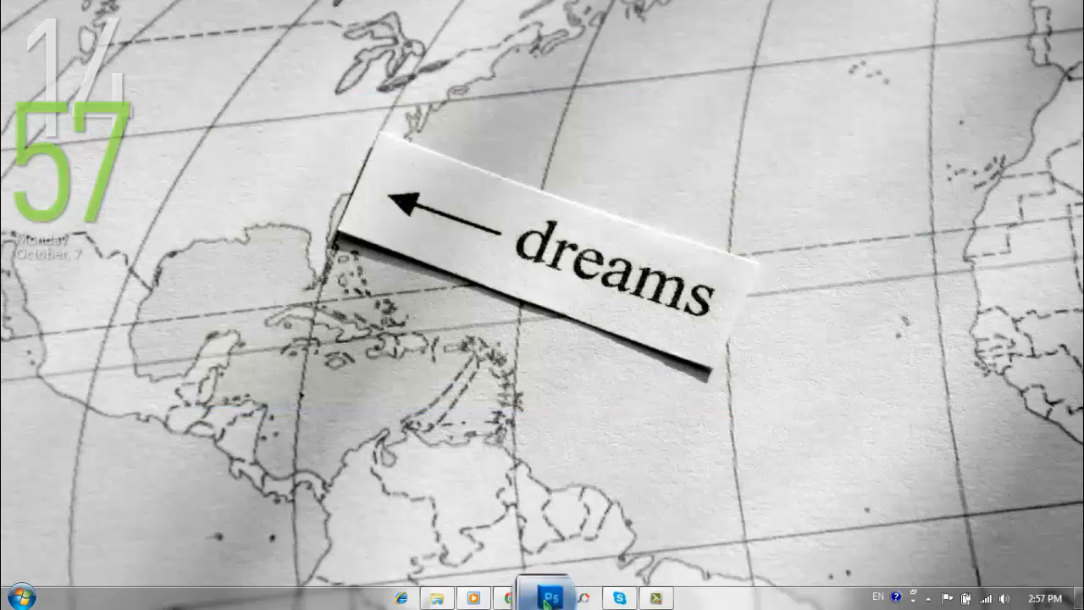
click(548, 597)
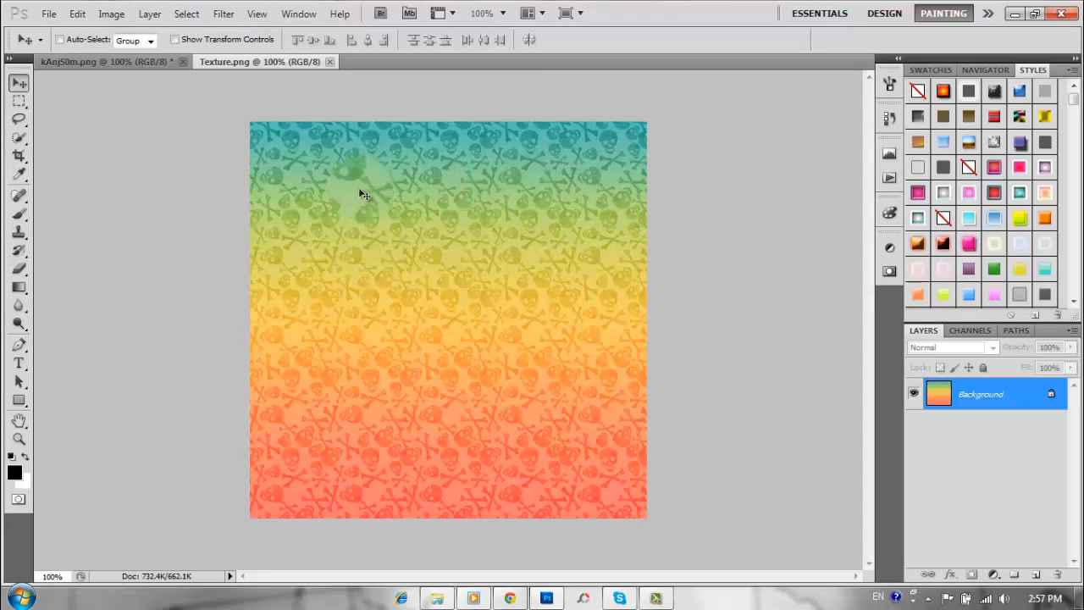
mouse_move(345, 191)
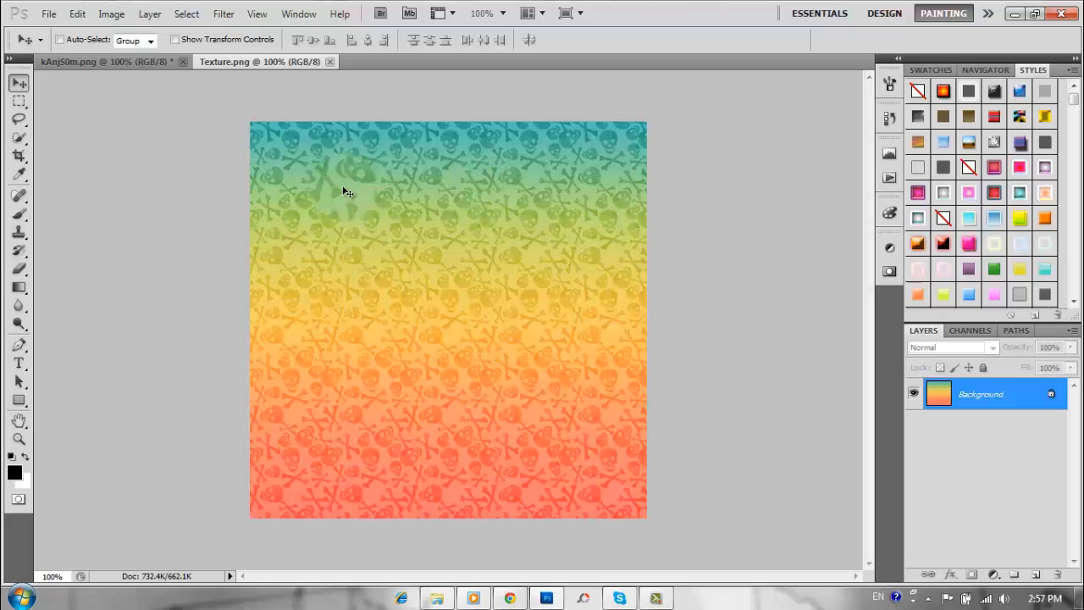
click(77, 14)
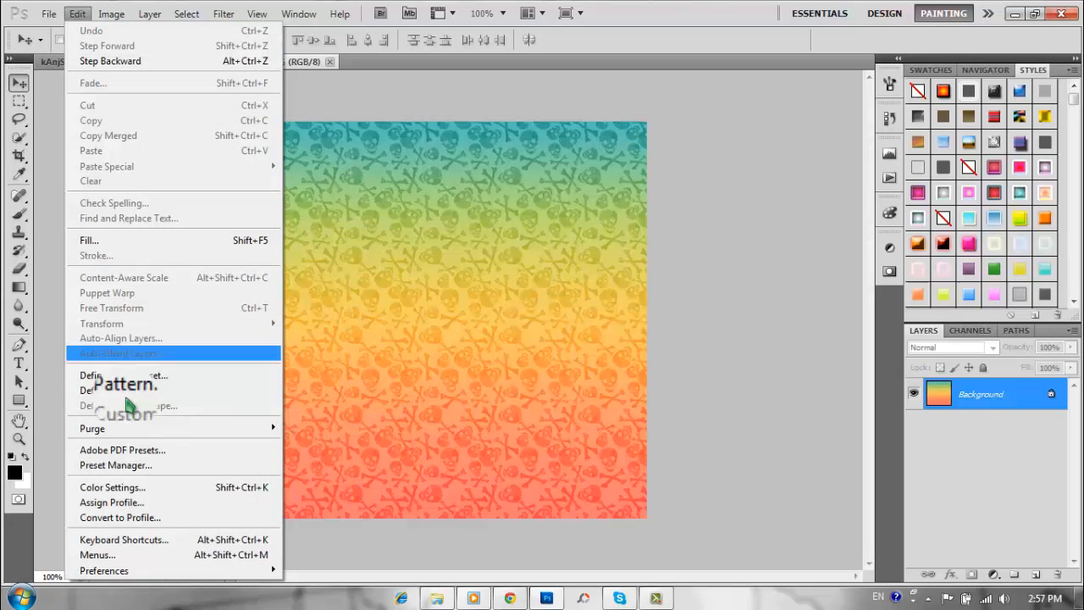
mouse_move(113, 389)
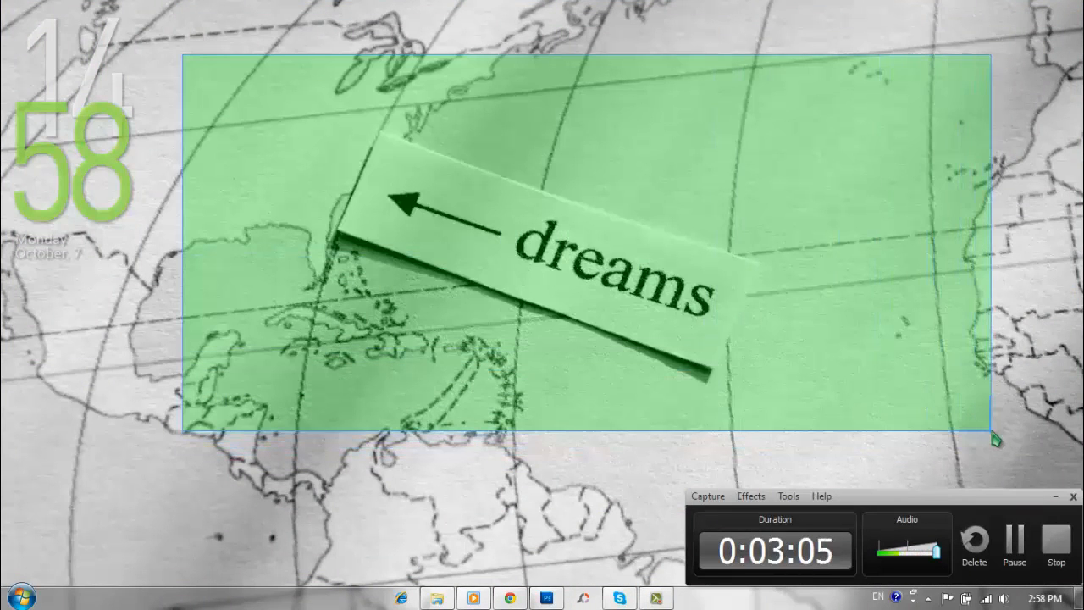
drag(992, 439, 850, 425)
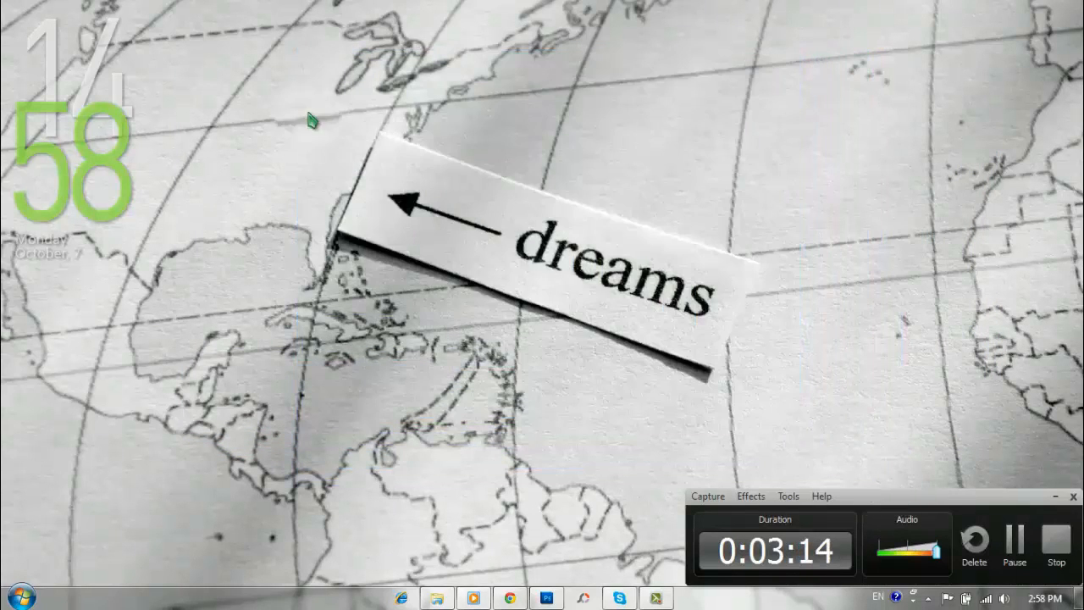
mouse_move(779, 432)
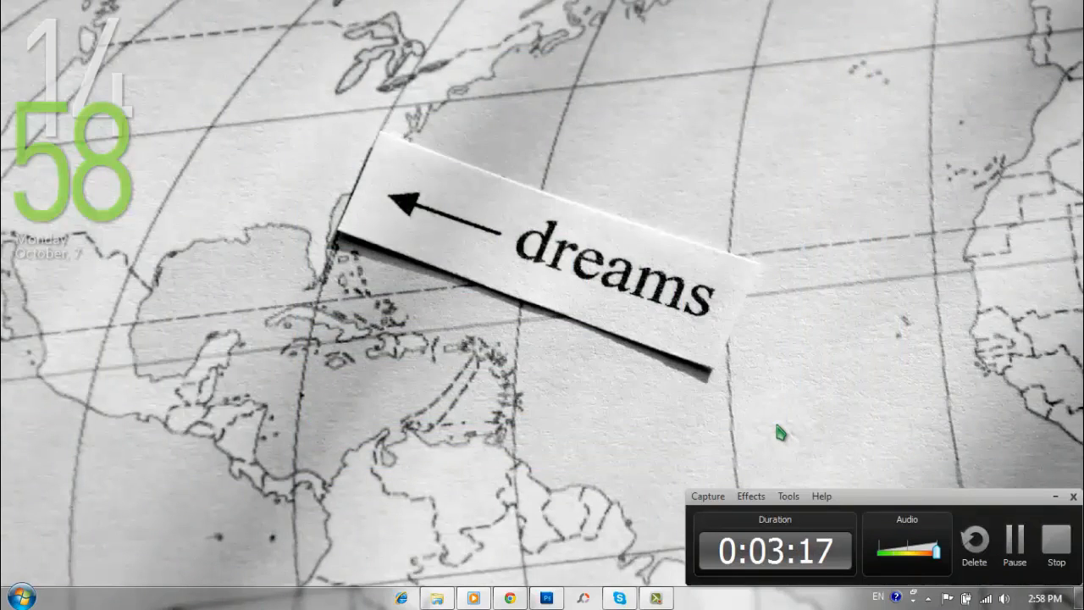
mouse_move(1046, 487)
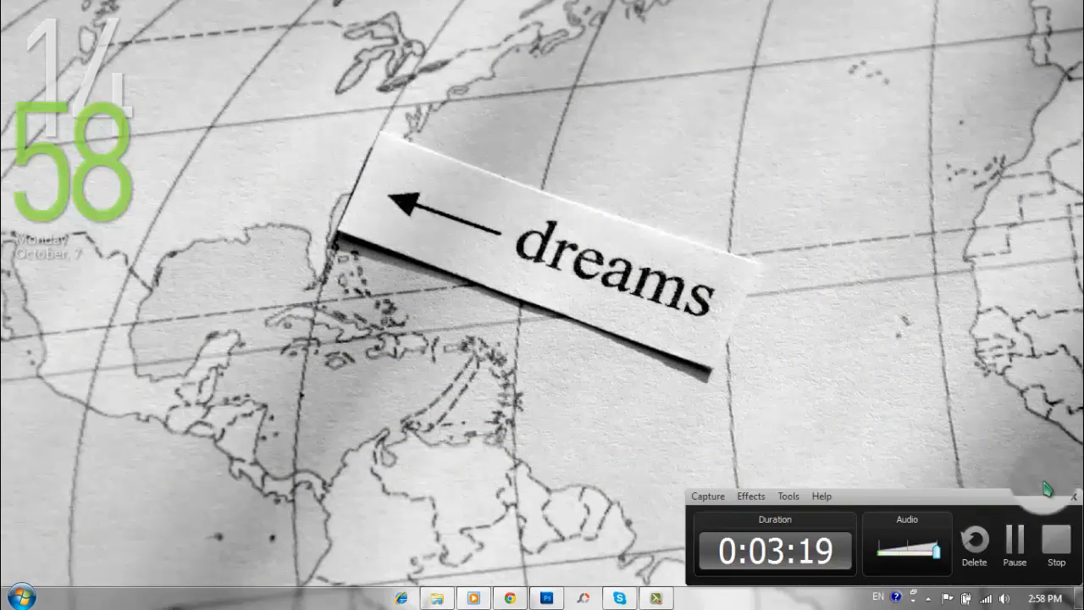